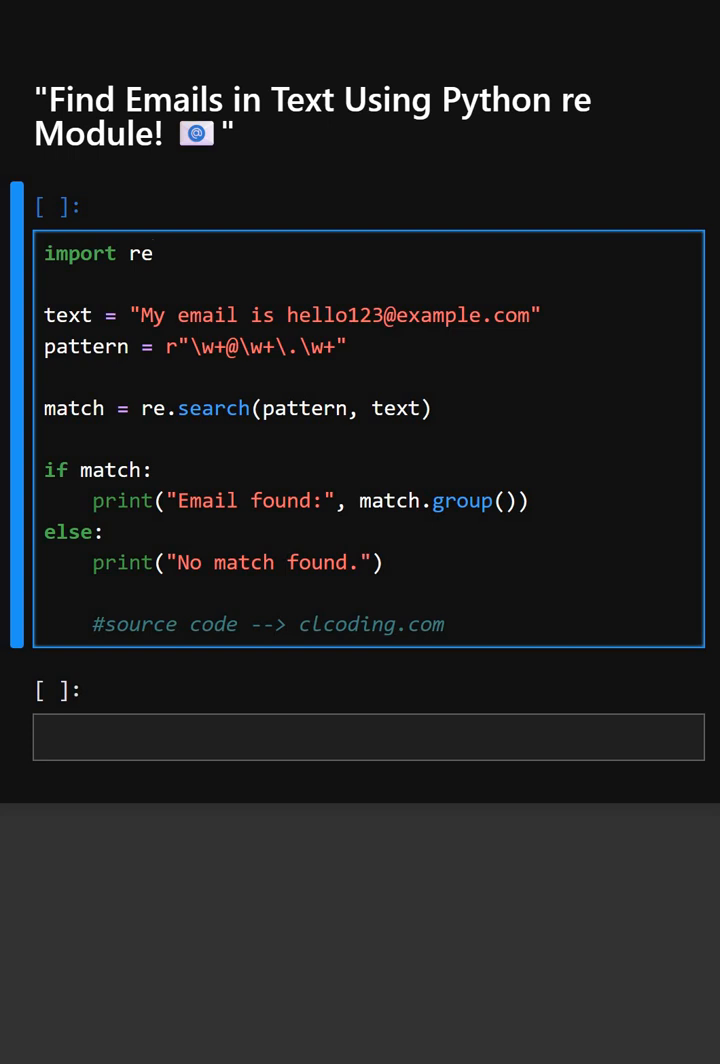
left_click(44, 314)
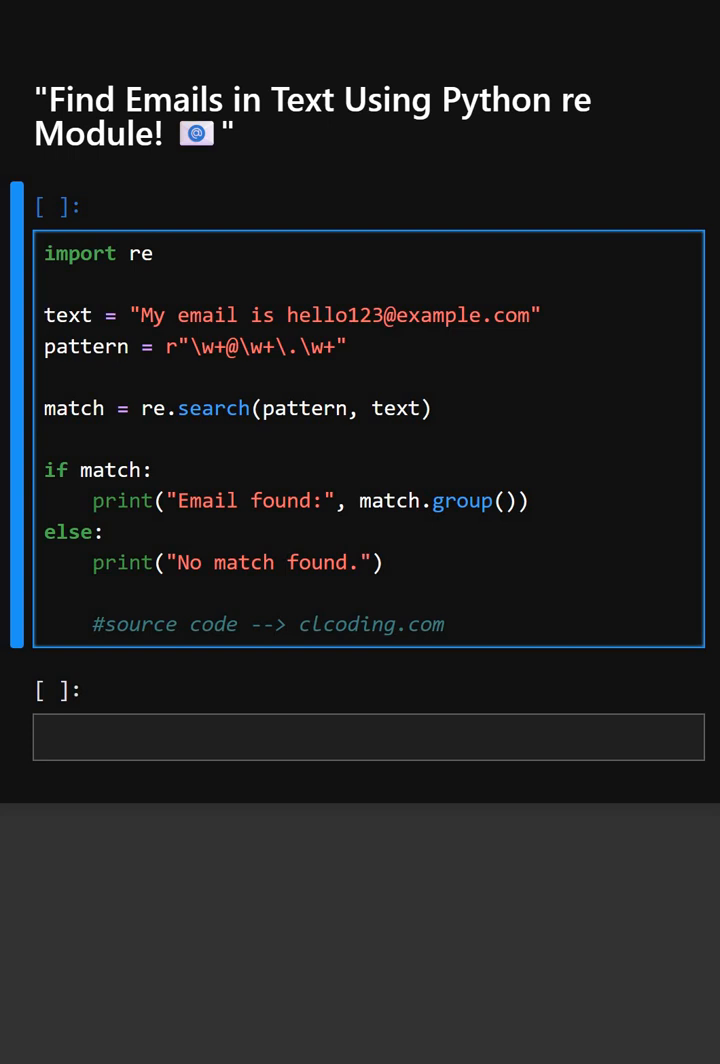
left_click(44, 314)
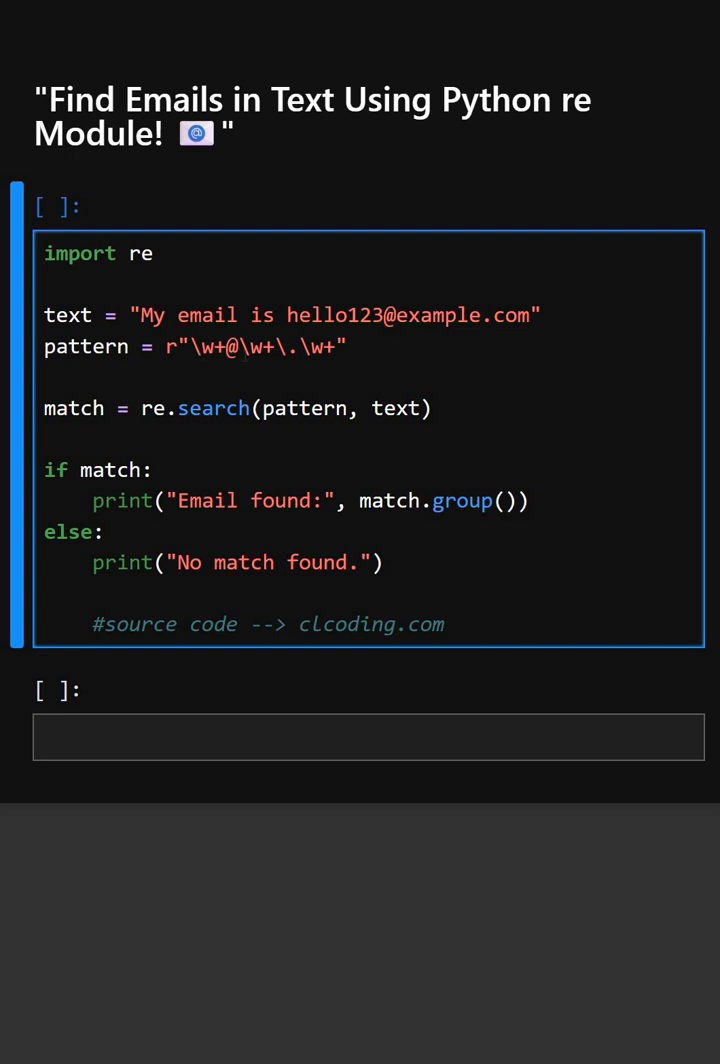
left_click(232, 348)
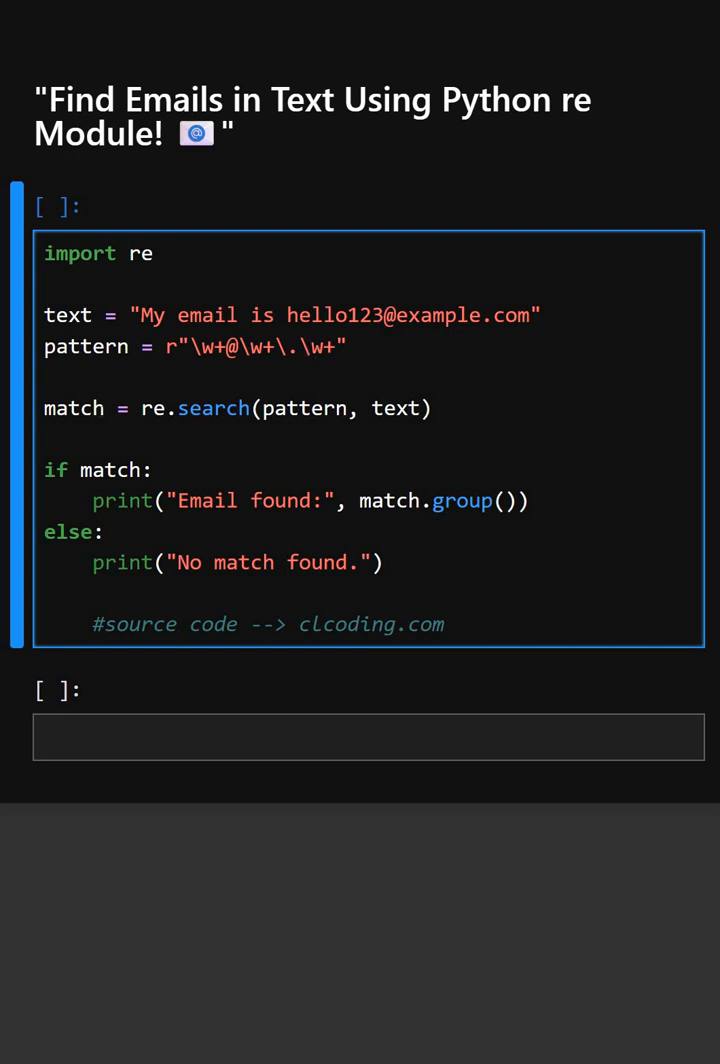
left_click(104, 408)
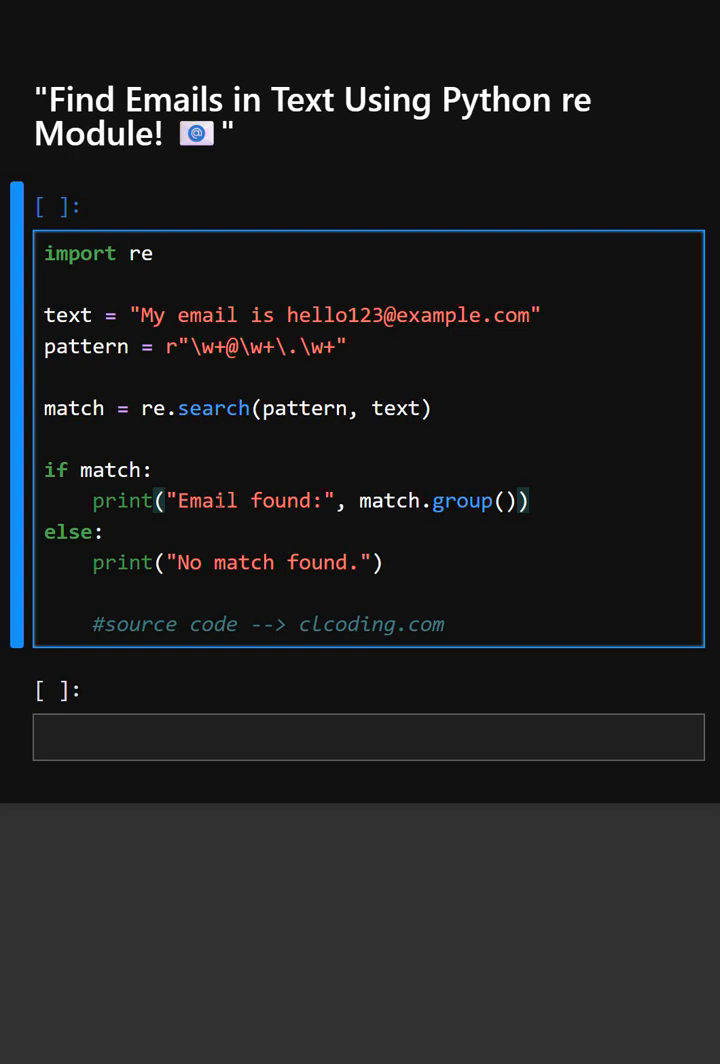
left_click(166, 500)
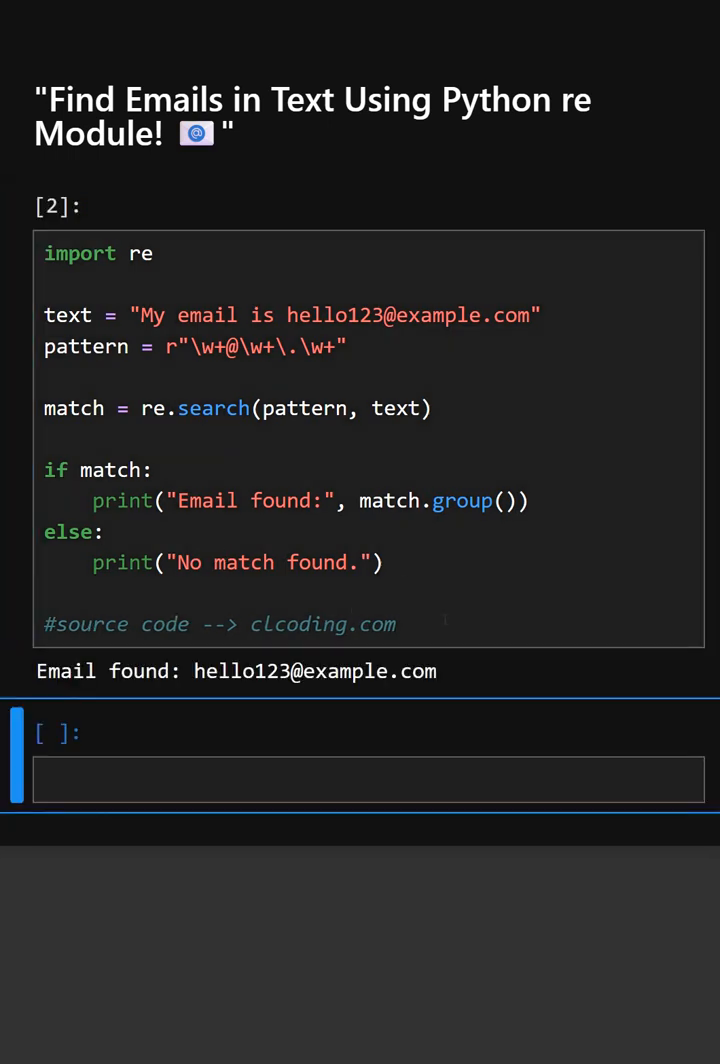
mouse_move(370, 692)
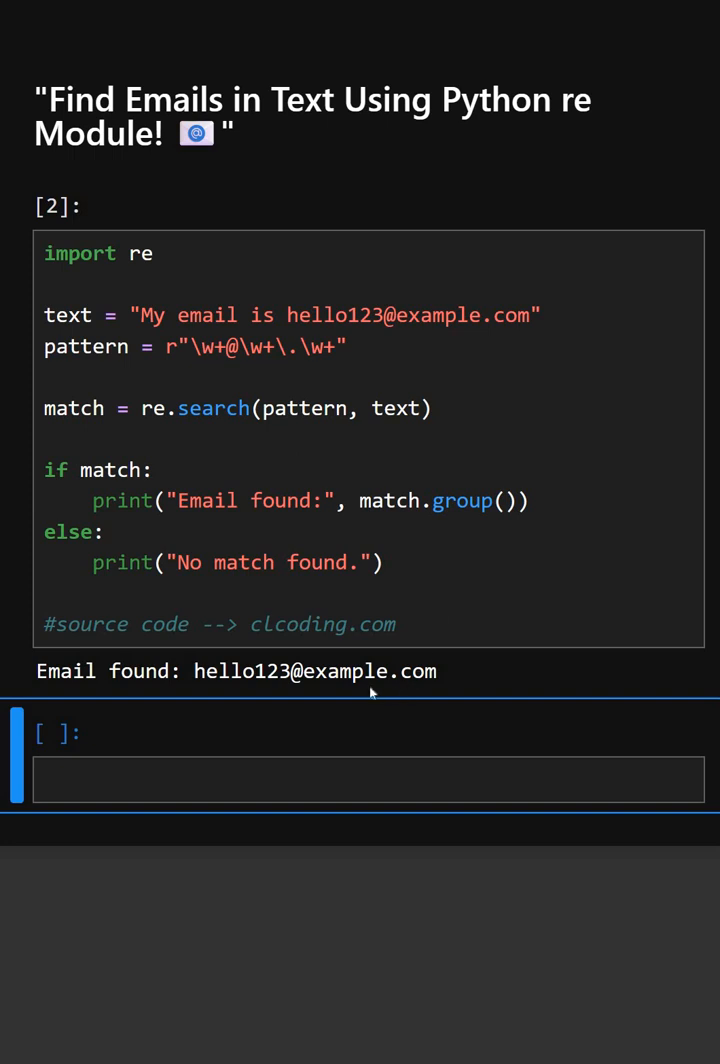